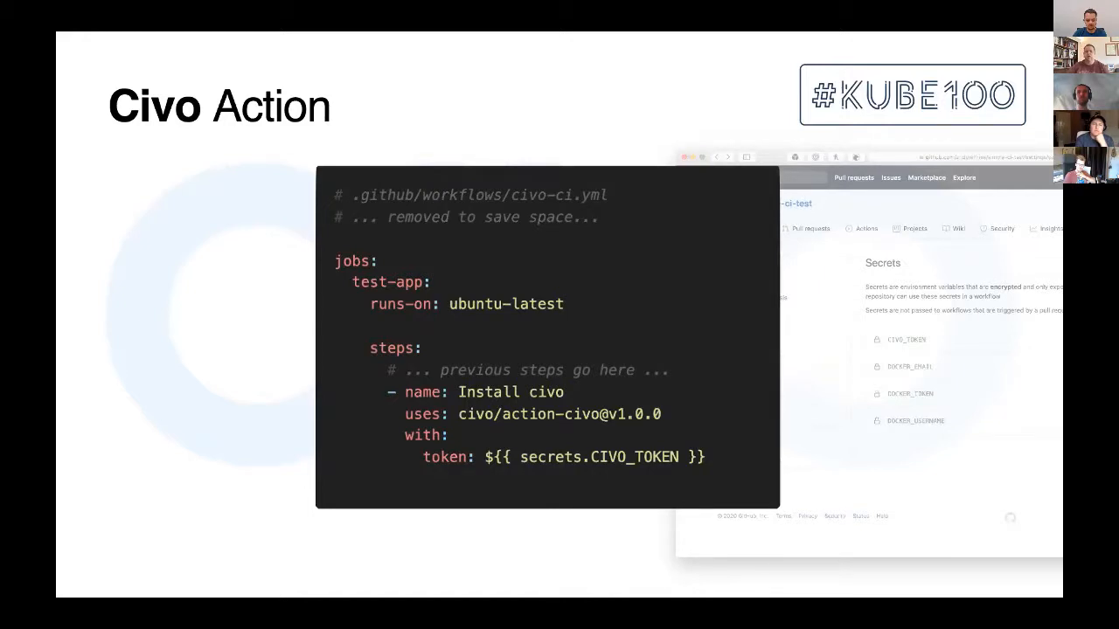
key("Right")
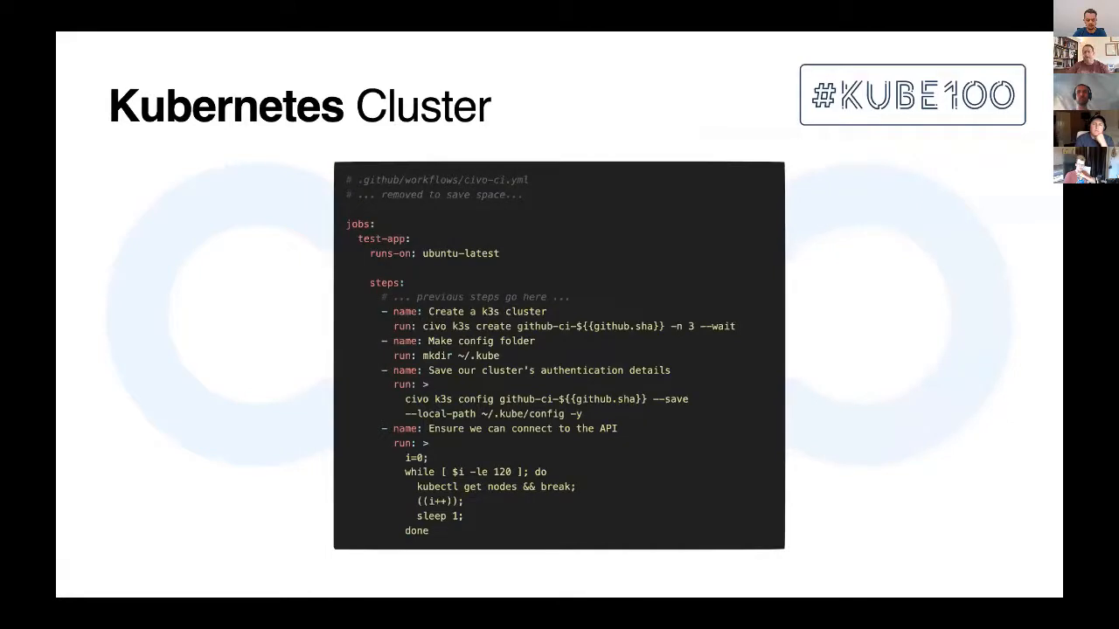